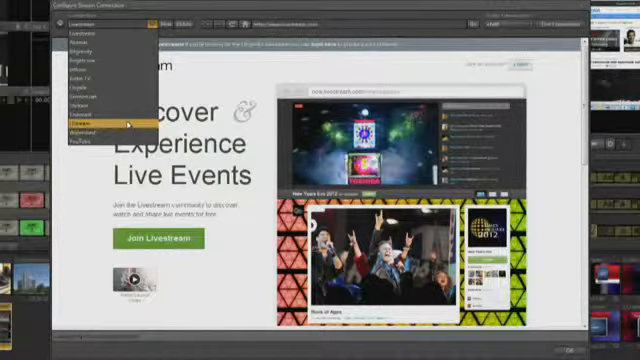
Switch the stream connection's service provider from Livestream to Ustream
click(95, 97)
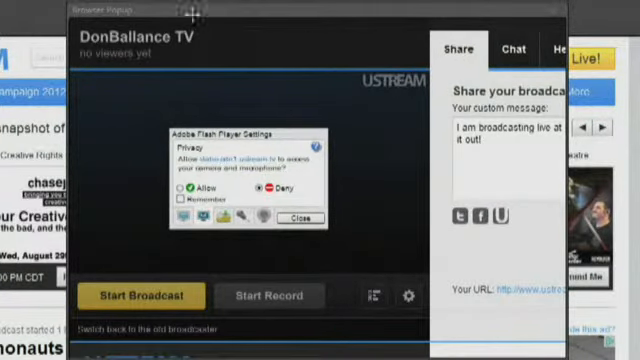
mouse_move(118, 167)
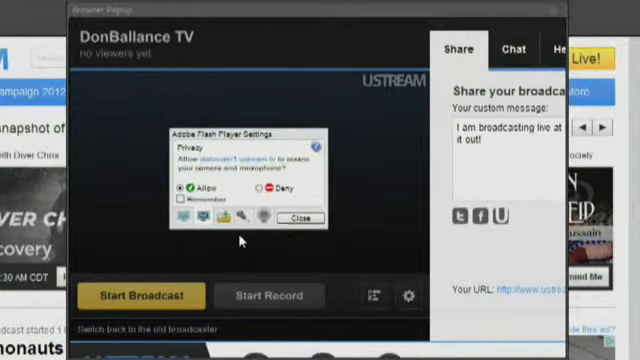
Allow the Ustream broadcaster camera and microphone access in the Flash Player privacy box
click(181, 219)
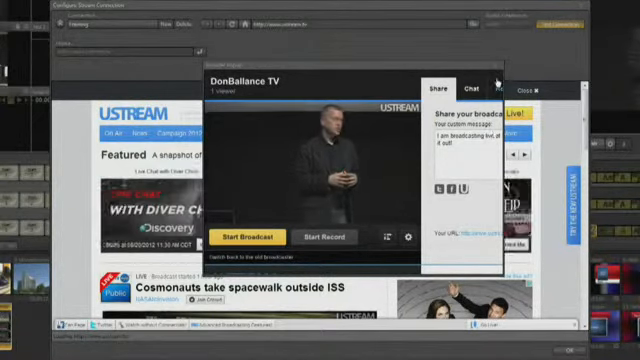
Close the Ustream broadcaster popup after checking the DonBallance TV camera preview
click(497, 87)
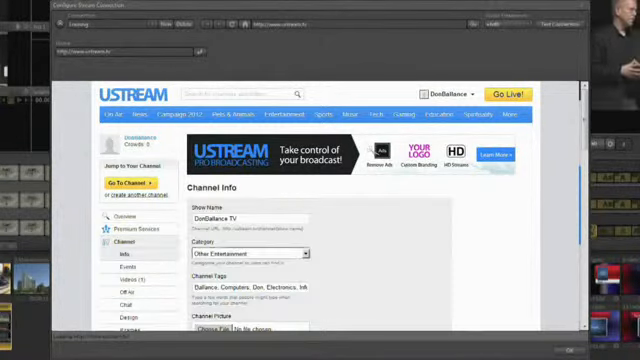
Download and save the DonBallance TV Flash Media Encoder XML file from Channel > Remote
scroll(down, 3)
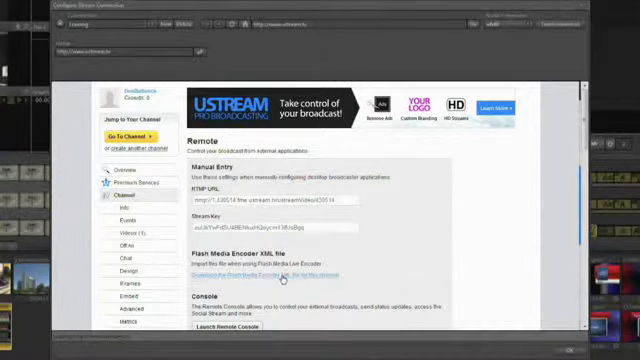
click(240, 277)
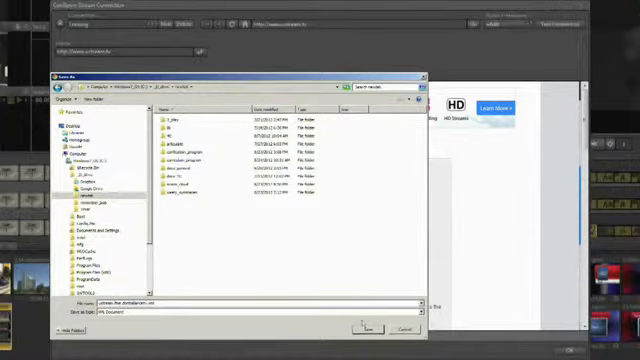
click(367, 328)
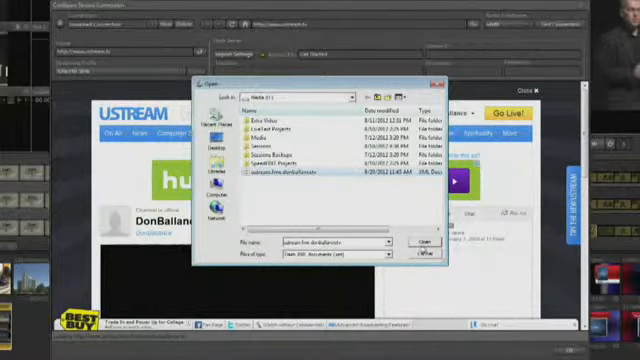
Import the DonBallance TV Ustream XML file as the streaming profile
click(408, 243)
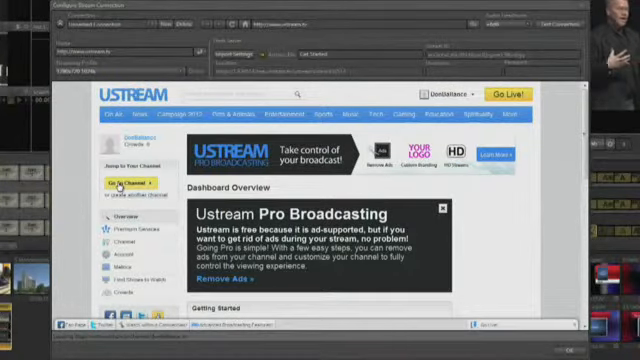
Go to the DonBallance TV channel page from the Ustream dashboard and scroll down
click(119, 183)
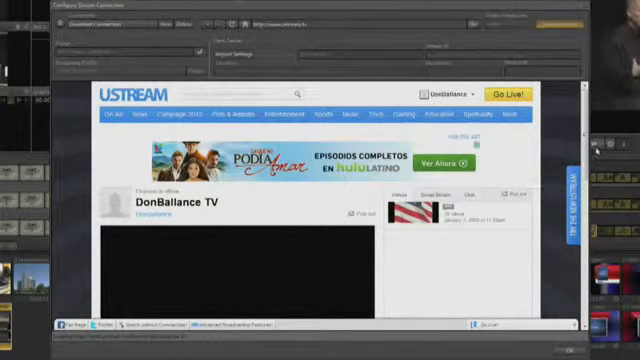
scroll(down, 3)
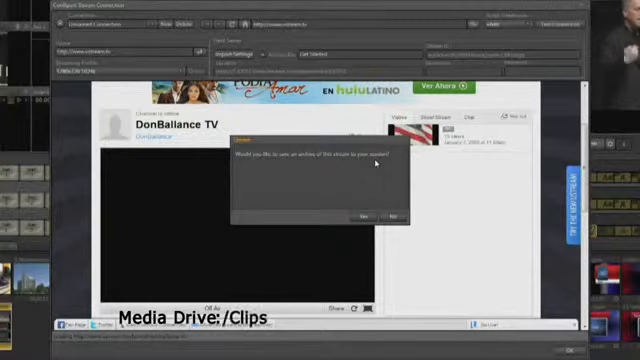
Enter '/Session Name' as the clips save path in the archive prompt
text(/Session Name)
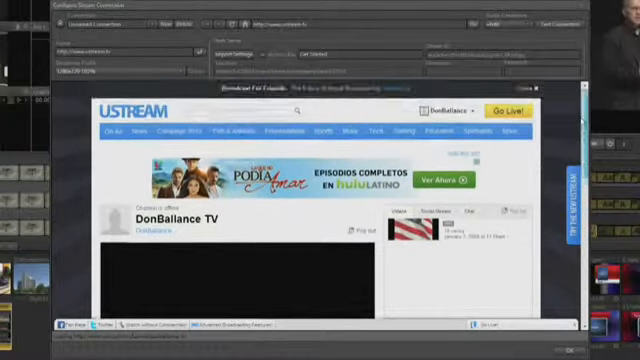
Start the live broadcast with the Go Live! button on the Ustream page
click(508, 113)
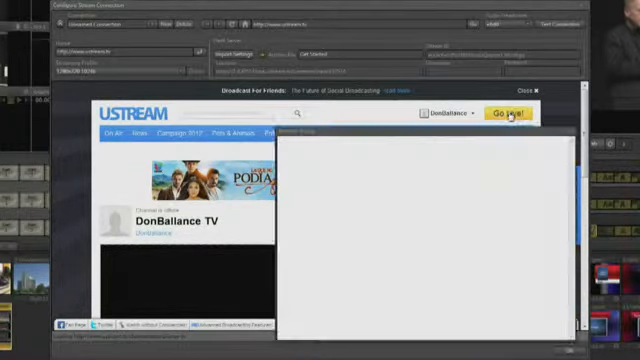
click(509, 114)
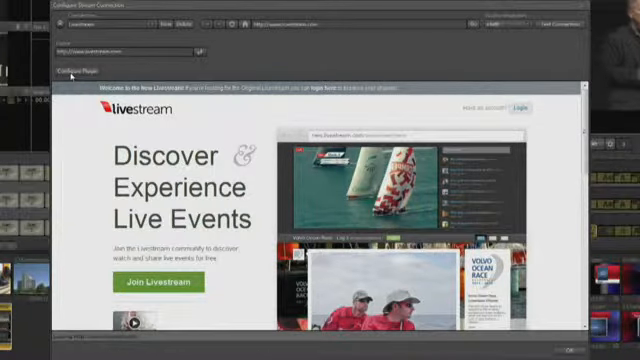
Open the Livestream plugin for TriCaster dialog via Configure Plugin
click(96, 72)
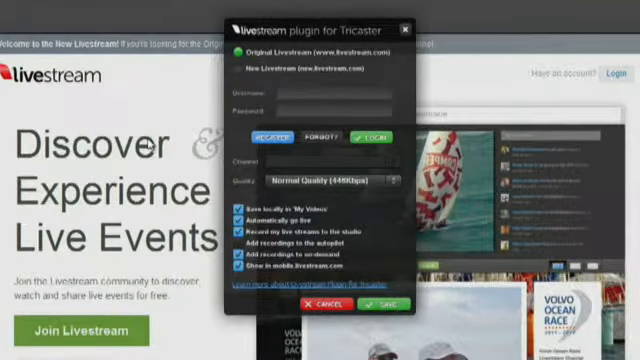